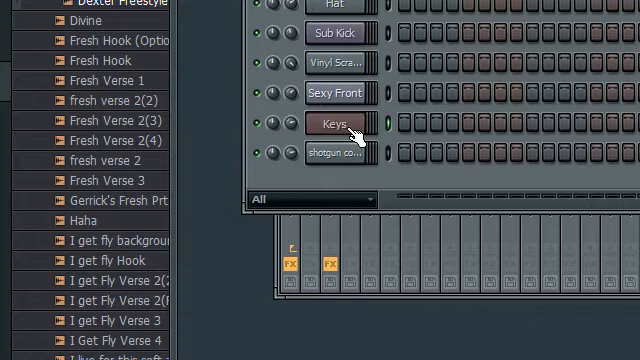
- Insert an FL Keys instrument channel via the channel's right-click Insert menu
right_click(336, 124)
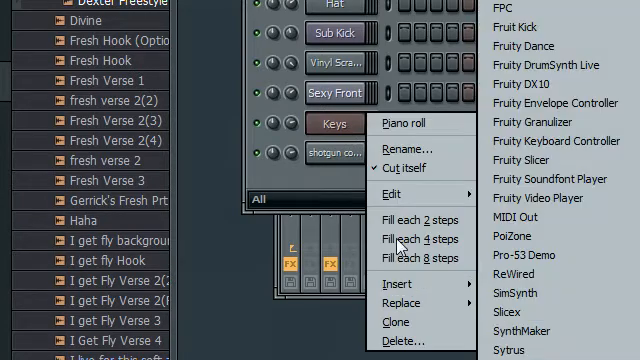
mouse_move(400, 312)
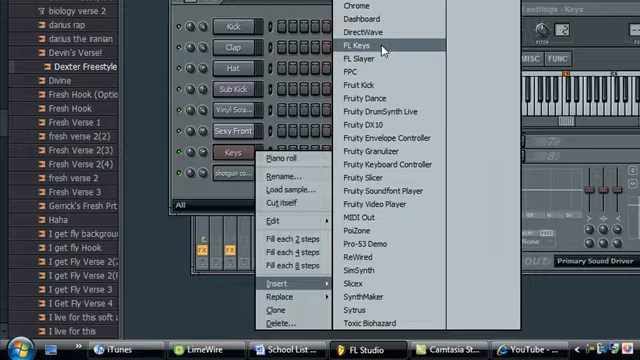
left_click(370, 44)
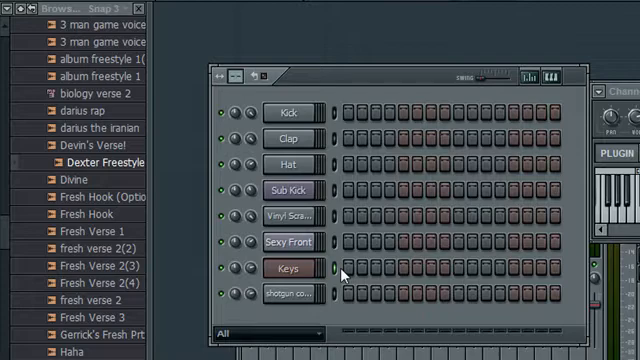
- Show the Keys channel's FL Keys plugin and Channel settings window with its keyboard
left_click(294, 268)
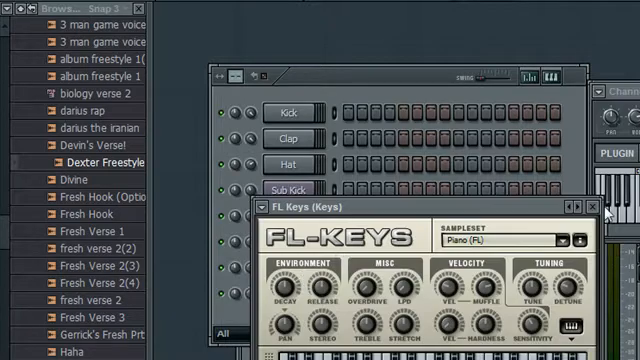
left_click(606, 208)
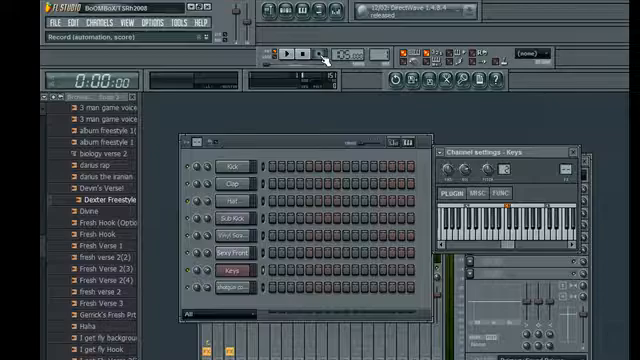
- Arm Record, play after the precount and record keyboard notes, then stop the take
left_click(316, 56)
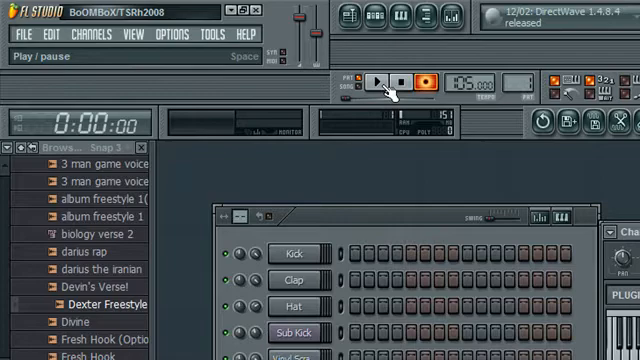
left_click(376, 76)
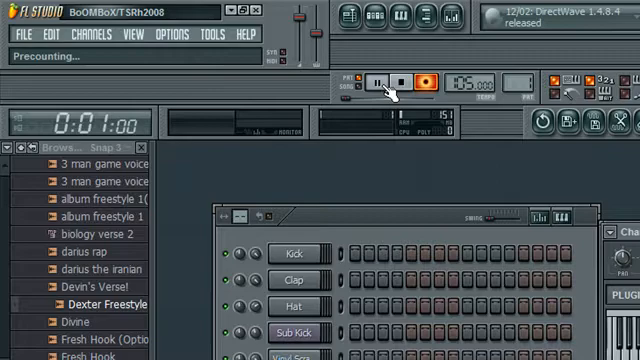
left_click(378, 82)
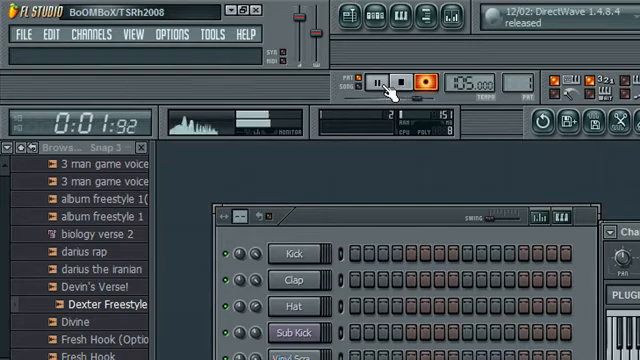
left_click(378, 80)
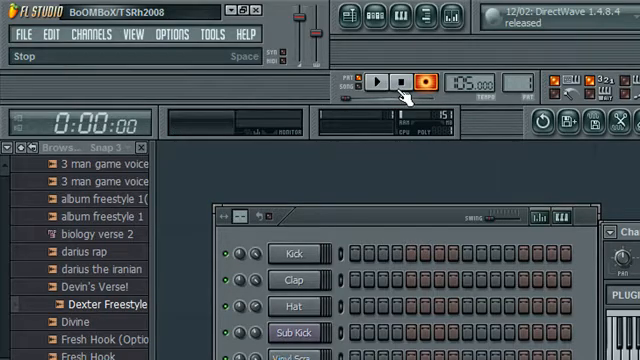
- Turn Record off on the transport so further playback is not recorded
left_click(404, 80)
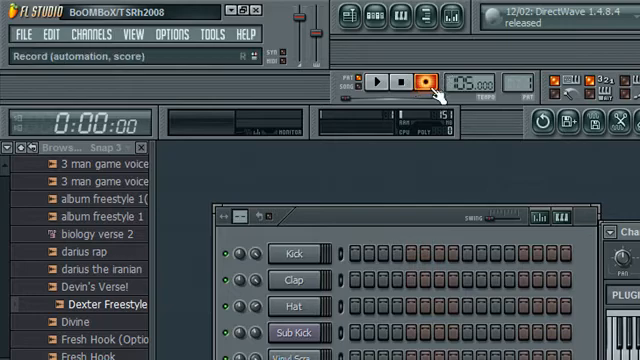
left_click(428, 76)
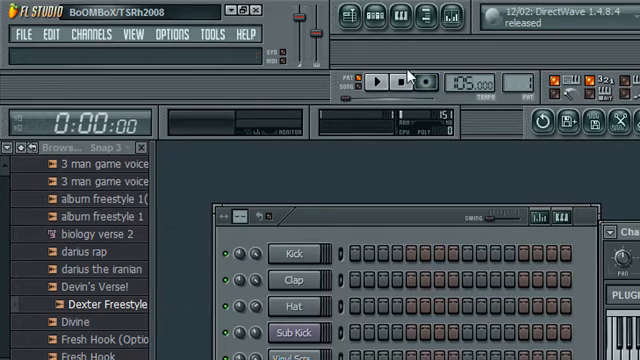
left_click(380, 76)
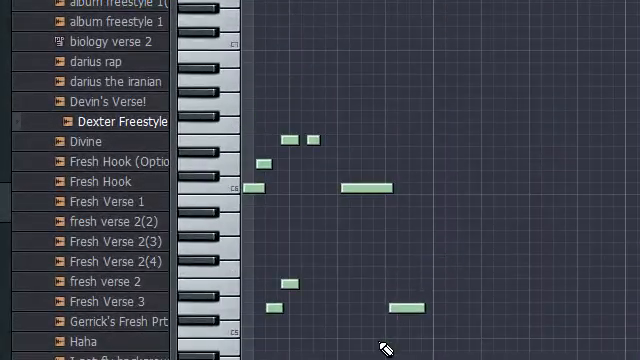
mouse_move(504, 304)
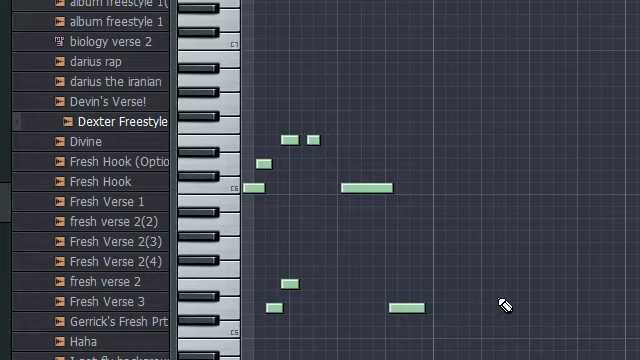
mouse_move(432, 316)
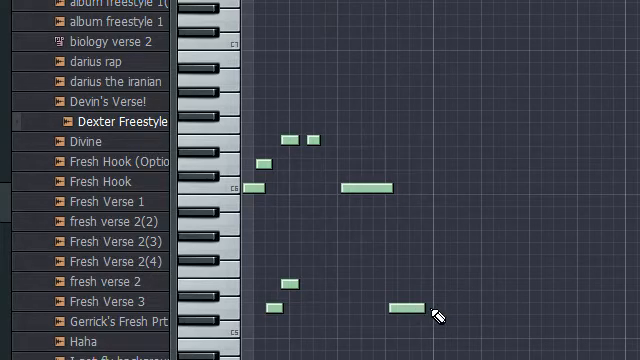
mouse_move(510, 324)
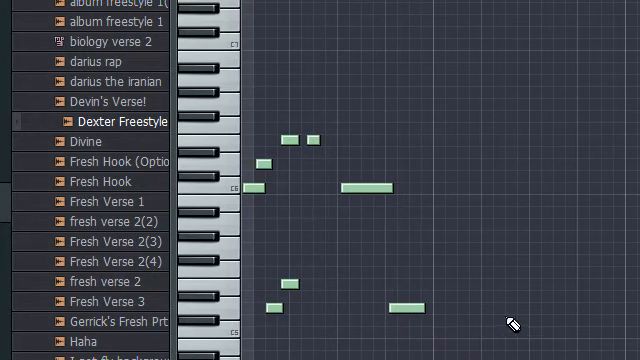